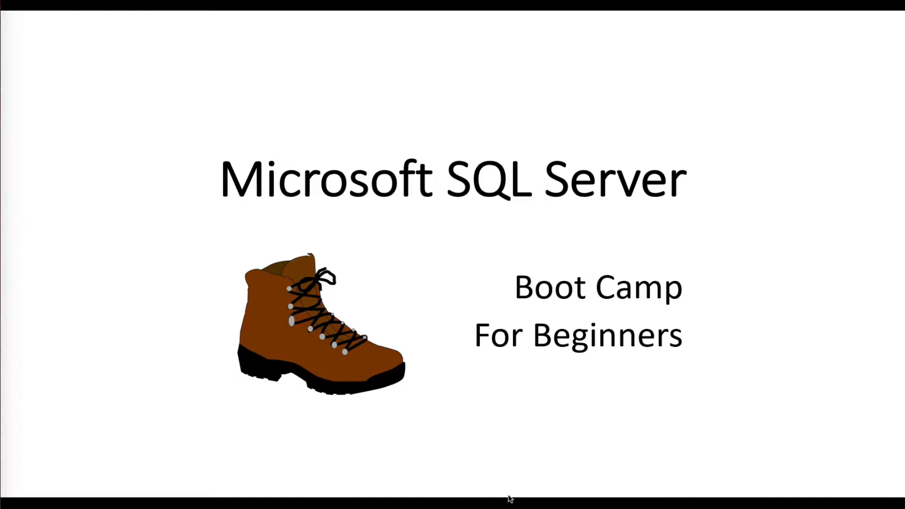
mouse_move(643, 377)
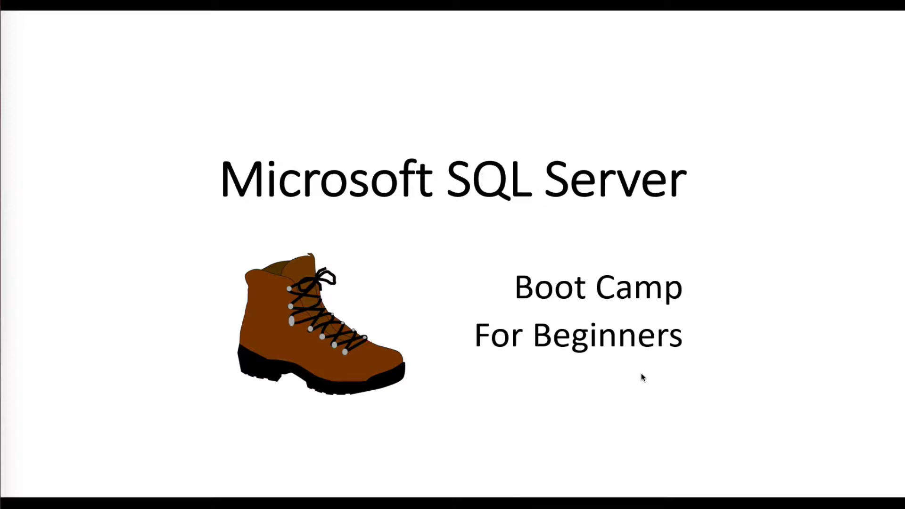
Advance the slideshow from the SQL Server title slide to the boot camp purpose slide.
key(right)
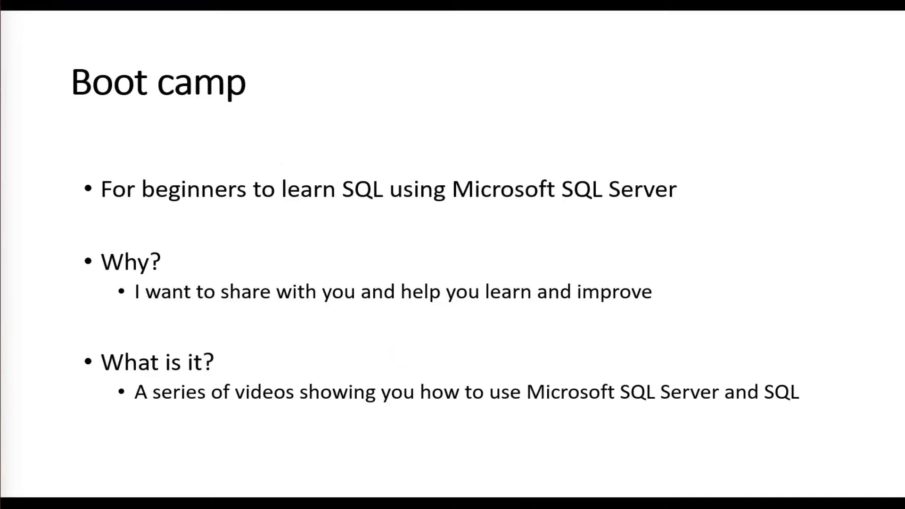